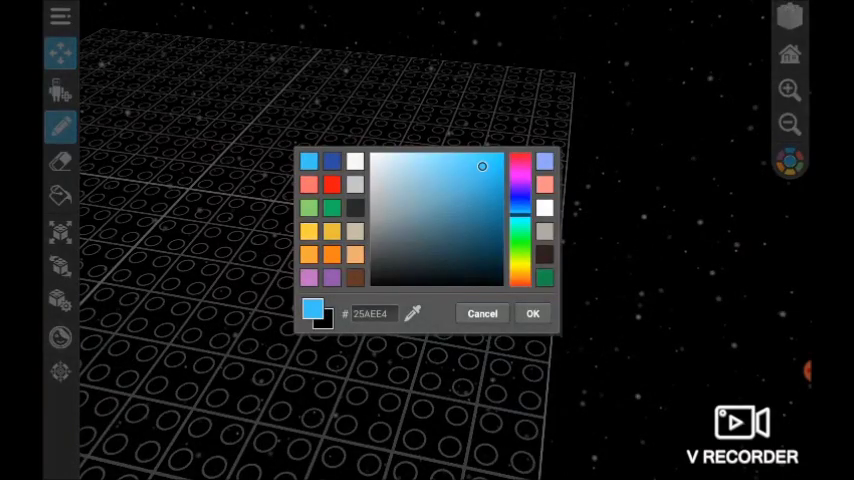
# - Choose white as the brick colour for the tall and short 2x2 columns
pyautogui.click(532, 312)
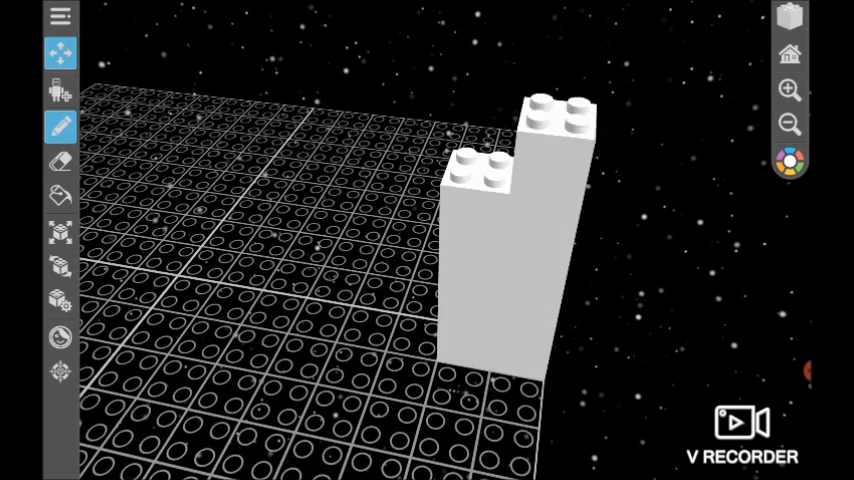
pyautogui.click(788, 164)
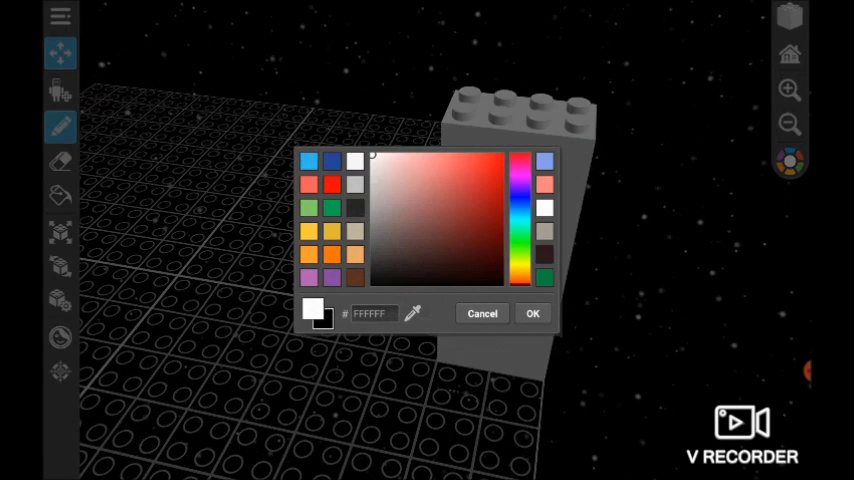
pyautogui.click(532, 312)
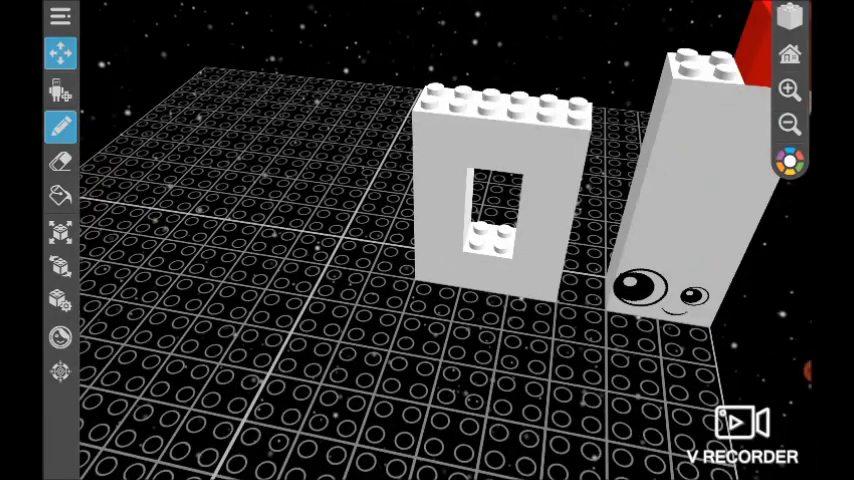
# - Keep white for the block, confirm its eye sticker, and return to brick placing
pyautogui.click(788, 160)
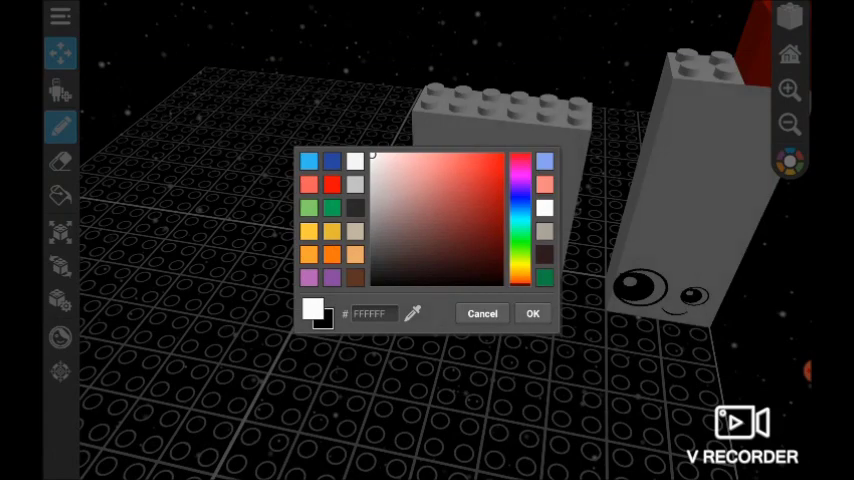
pyautogui.click(532, 312)
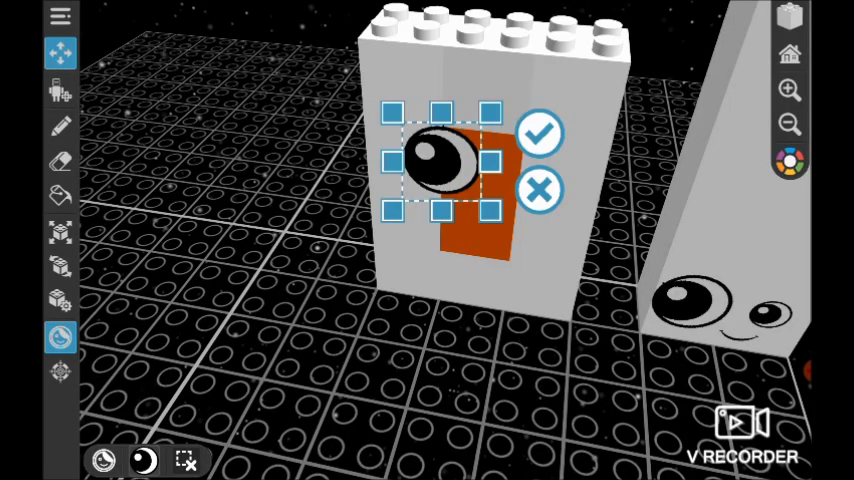
pyautogui.click(540, 132)
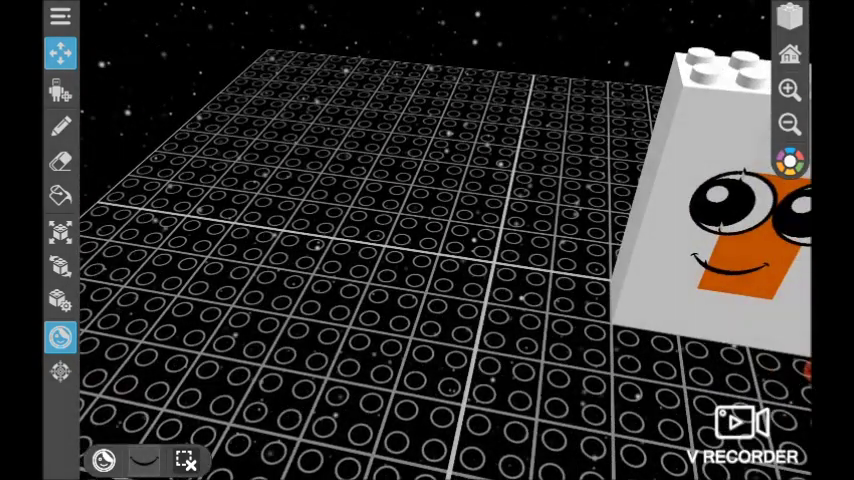
pyautogui.click(60, 128)
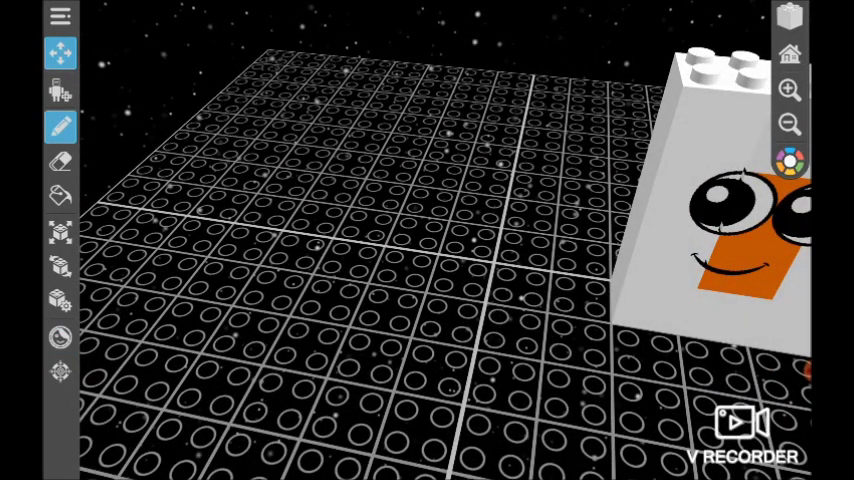
pyautogui.click(60, 160)
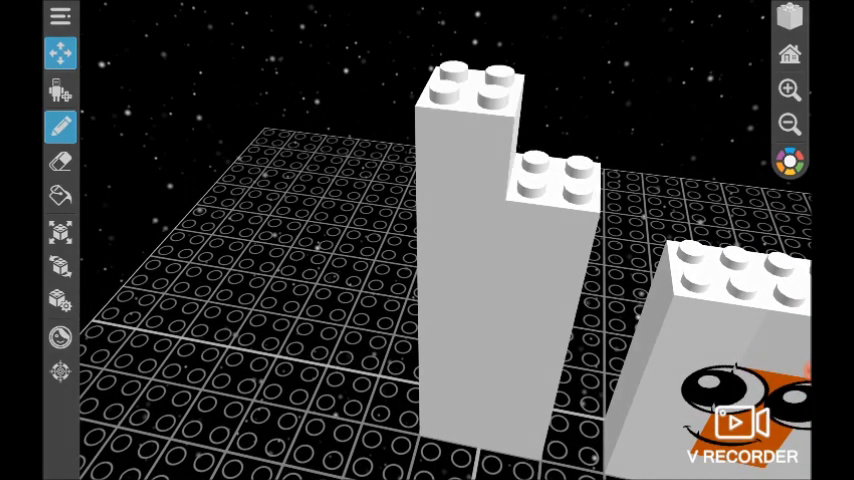
# - Erase the short column, top the tall one with yellow bricks and confirm its eyes
pyautogui.click(58, 162)
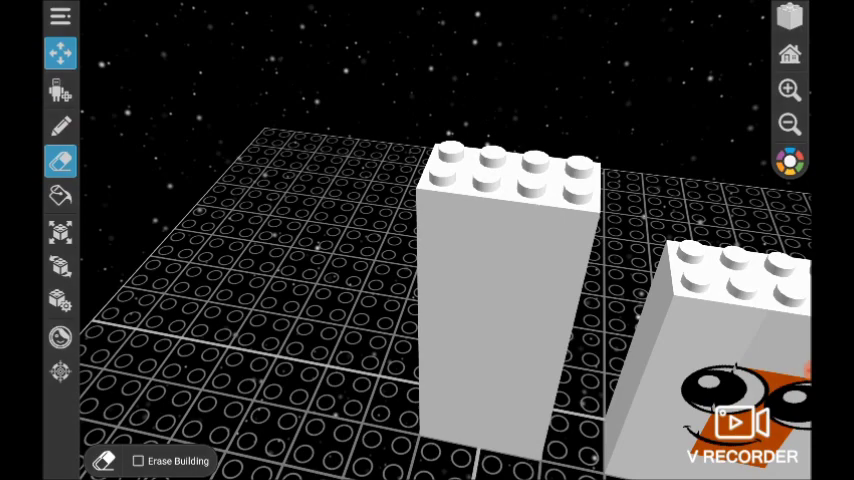
pyautogui.click(788, 164)
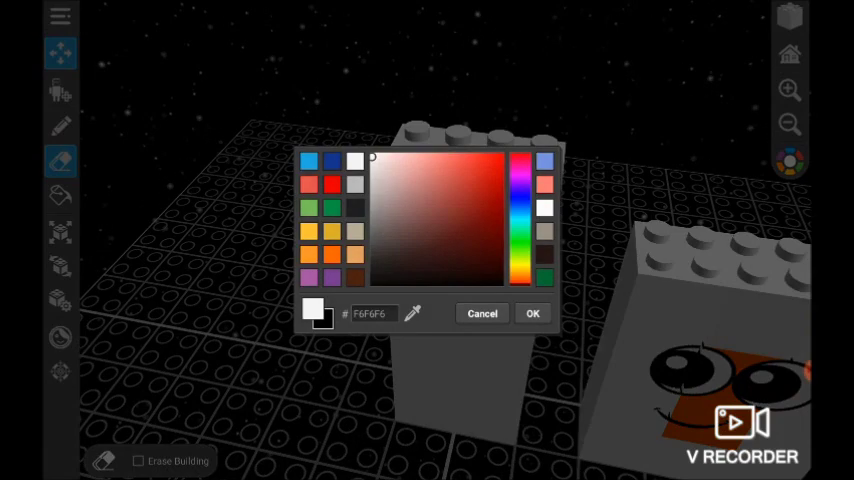
pyautogui.click(532, 312)
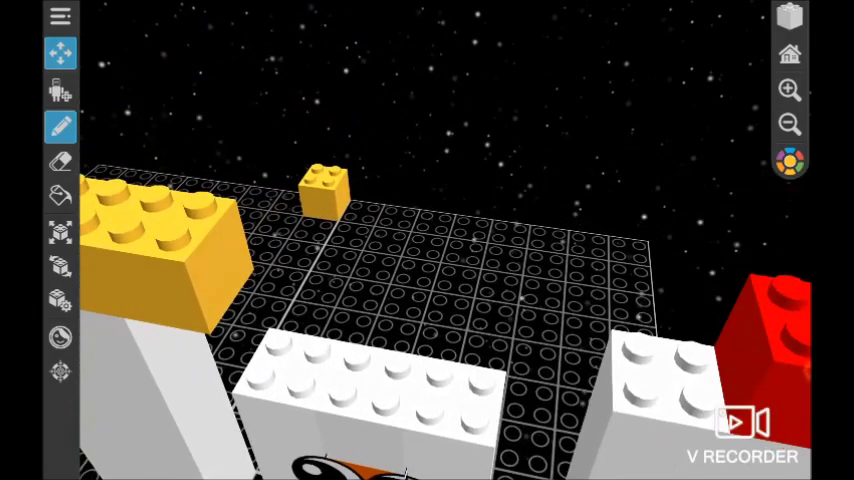
pyautogui.click(58, 160)
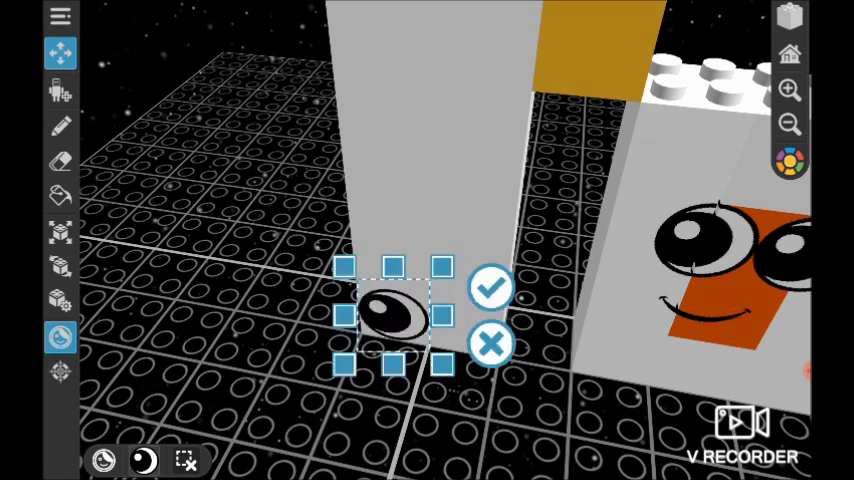
pyautogui.moveTo(392, 318); pyautogui.dragTo(392, 292)
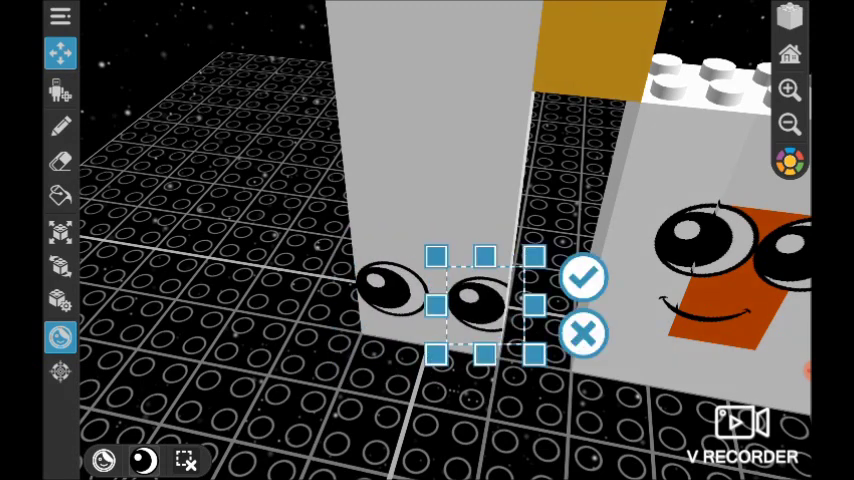
pyautogui.click(584, 278)
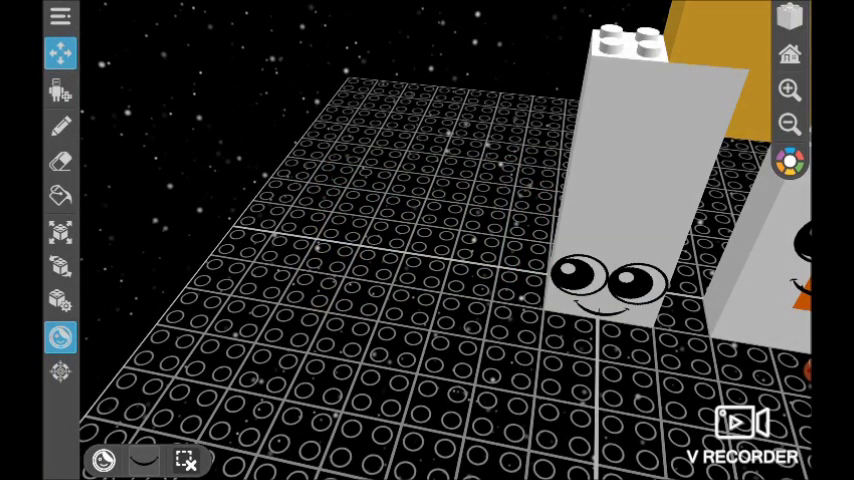
# - Choose green for the column top, confirm its eyes, and tidy with the eraser
pyautogui.click(60, 128)
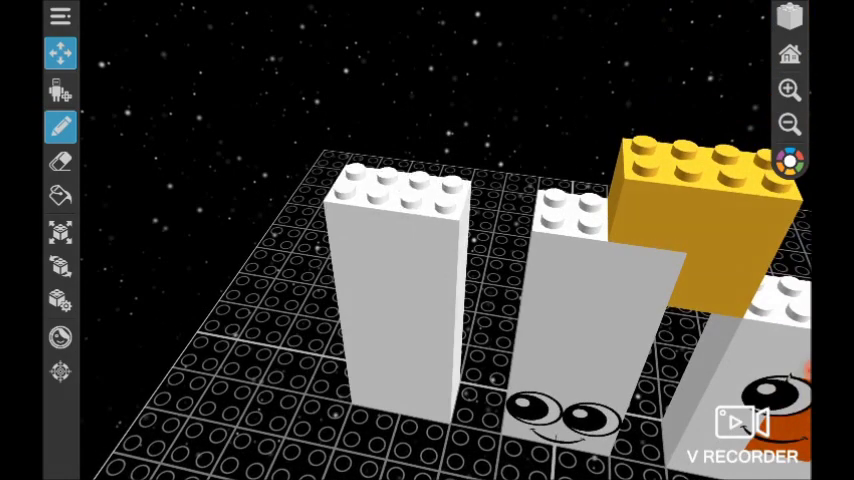
pyautogui.click(788, 164)
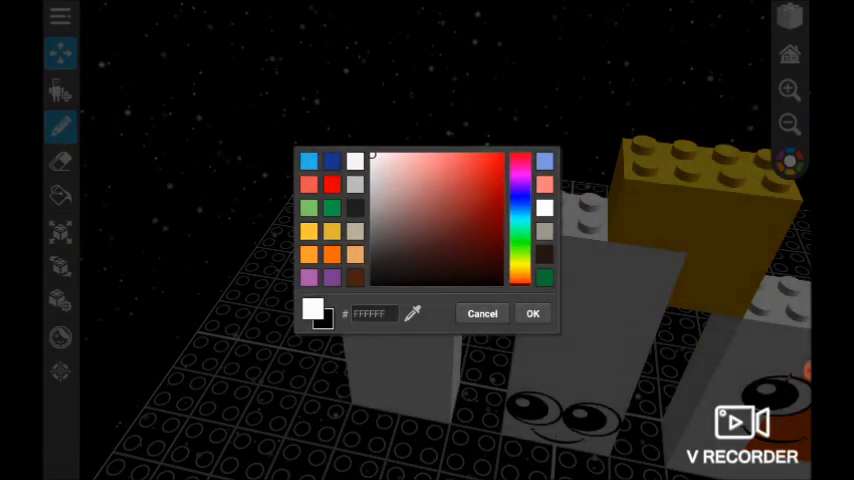
pyautogui.click(532, 312)
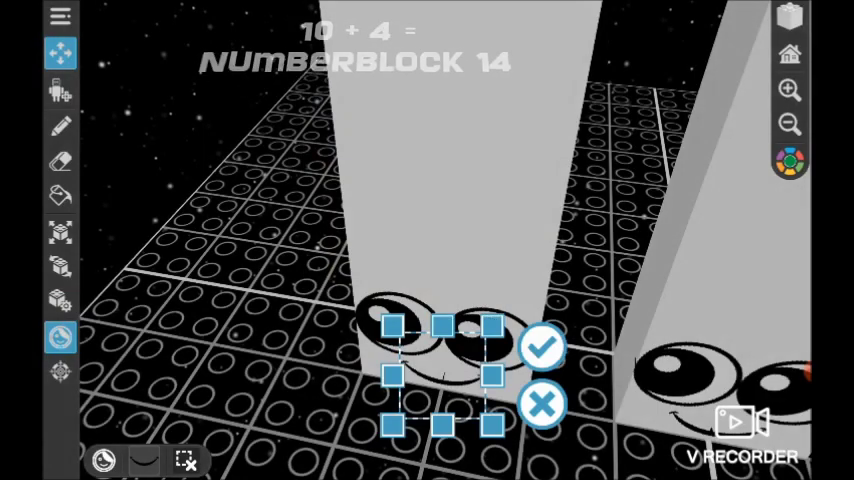
pyautogui.click(544, 348)
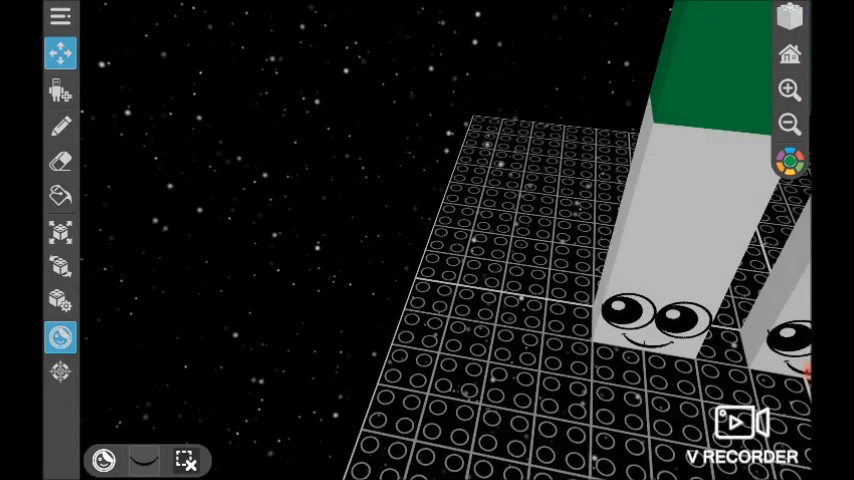
pyautogui.click(788, 164)
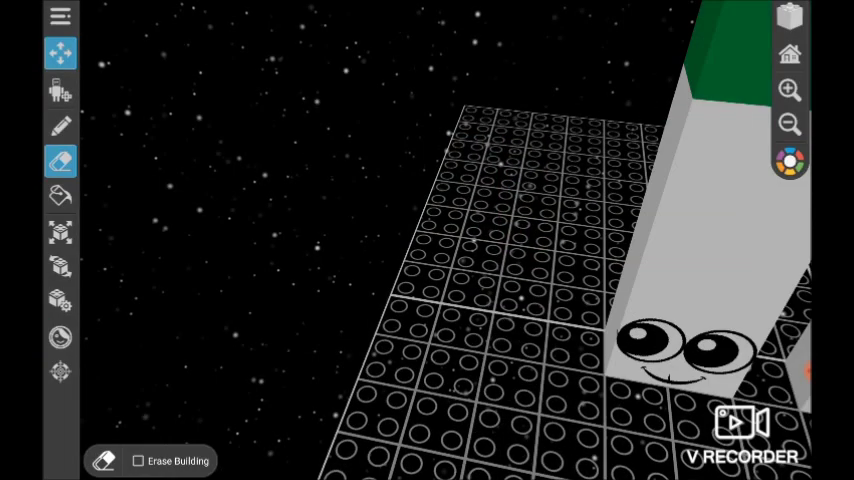
pyautogui.click(60, 128)
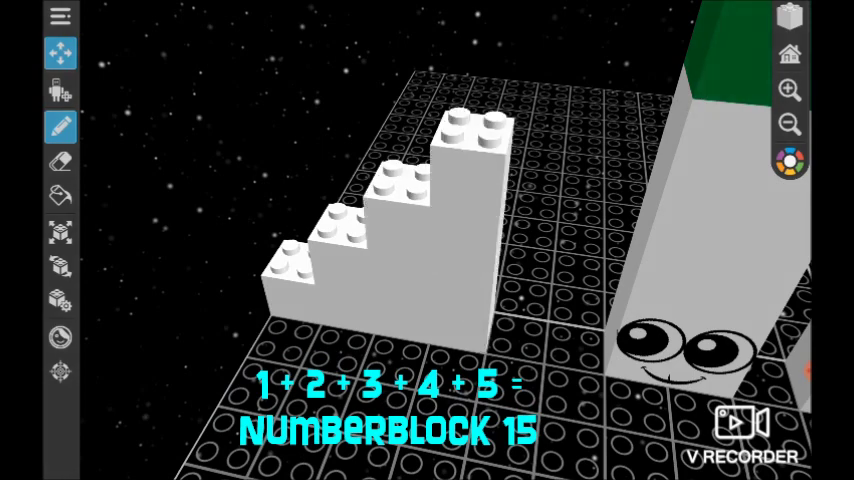
# - Choose blue for the last column, erase a stray staircase brick and position the eyes
pyautogui.click(786, 160)
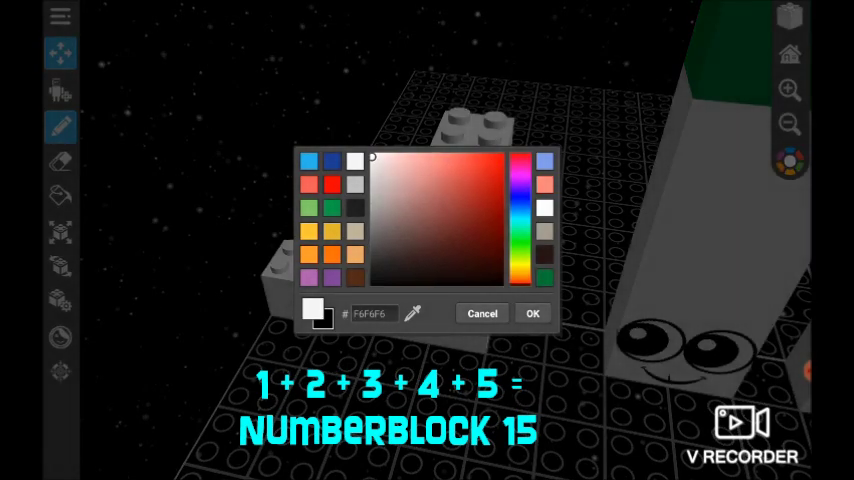
pyautogui.click(532, 312)
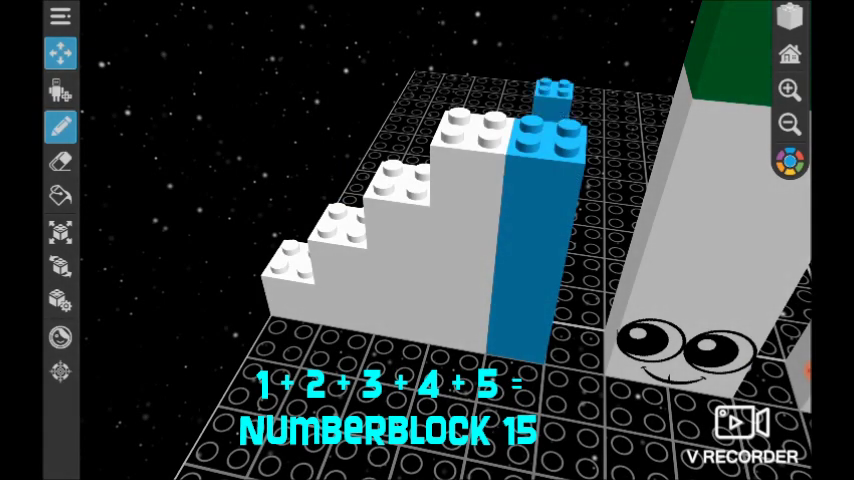
pyautogui.click(60, 162)
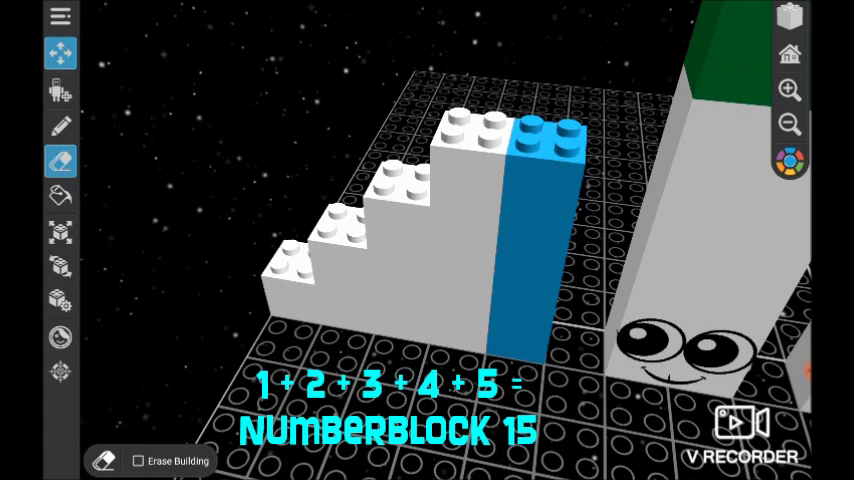
pyautogui.click(60, 126)
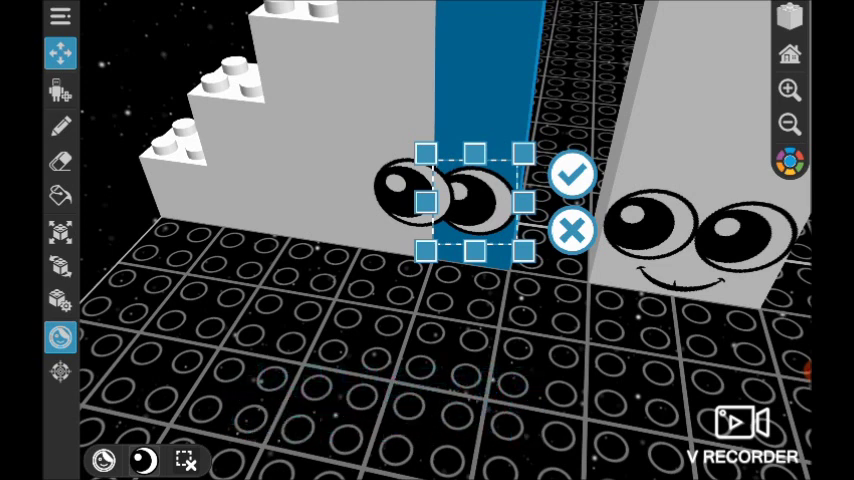
pyautogui.moveTo(466, 204); pyautogui.dragTo(364, 196)
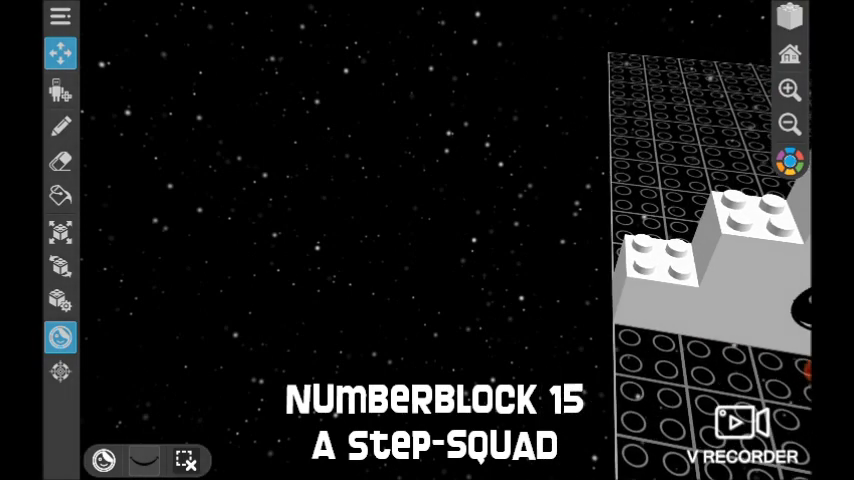
# - Choose purple for the block's base and confirm its eyes and smile stickers
pyautogui.click(788, 160)
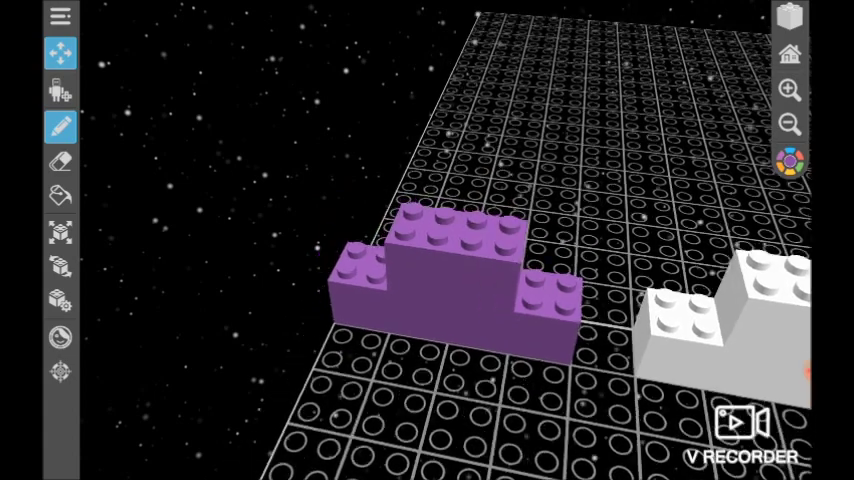
pyautogui.click(788, 160)
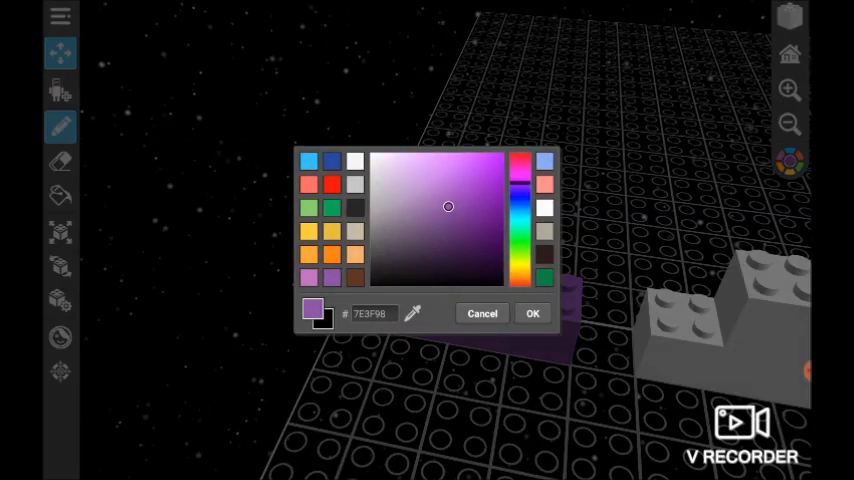
pyautogui.click(532, 312)
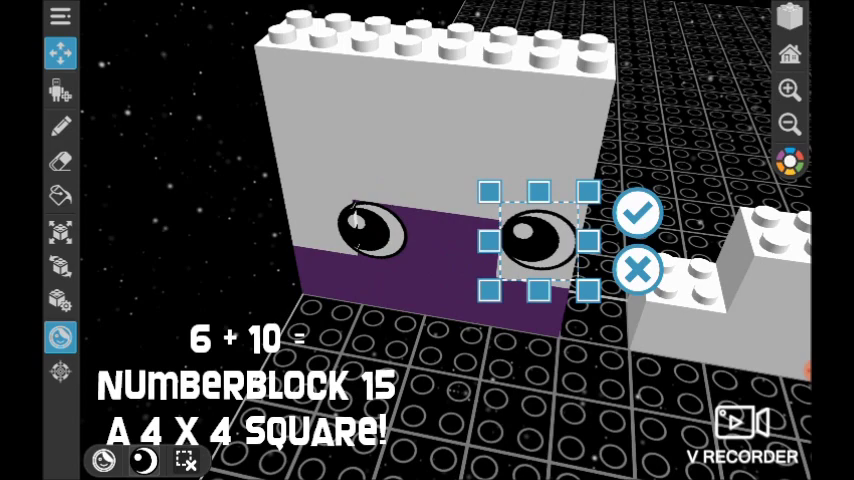
pyautogui.click(634, 212)
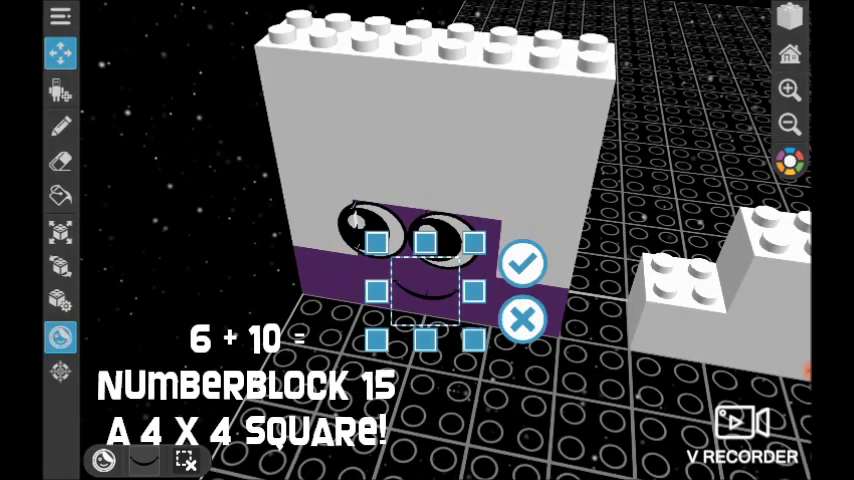
pyautogui.click(520, 264)
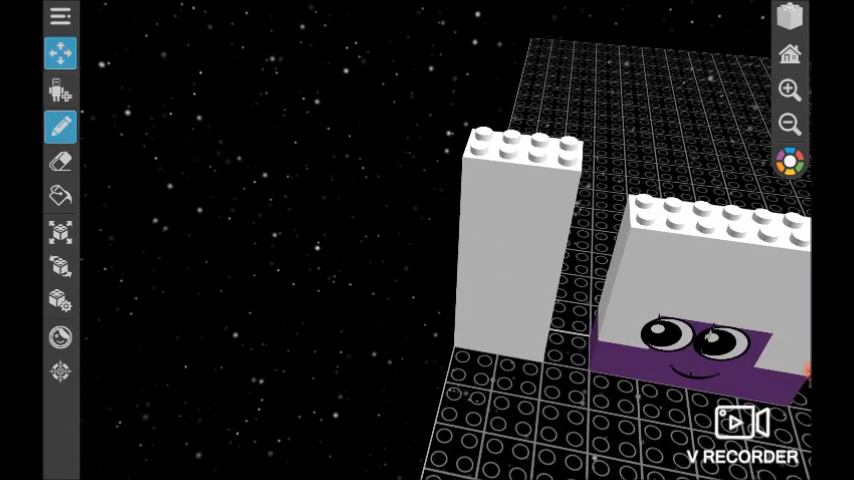
# - Pick red, orange, yellow, green, blue and purple in turn for the rainbow bricks
pyautogui.click(788, 164)
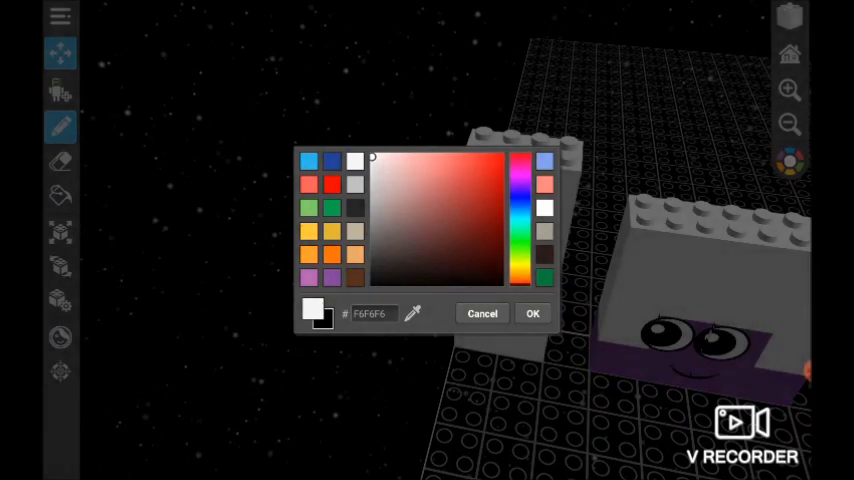
pyautogui.click(532, 312)
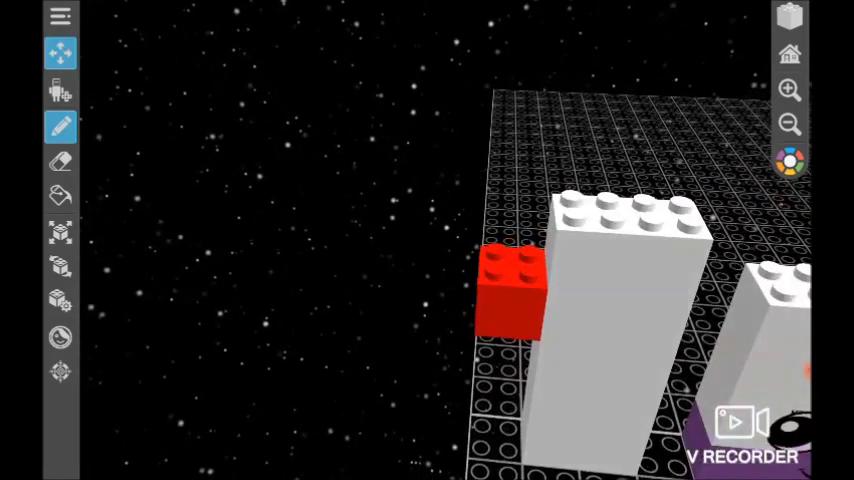
pyautogui.click(790, 160)
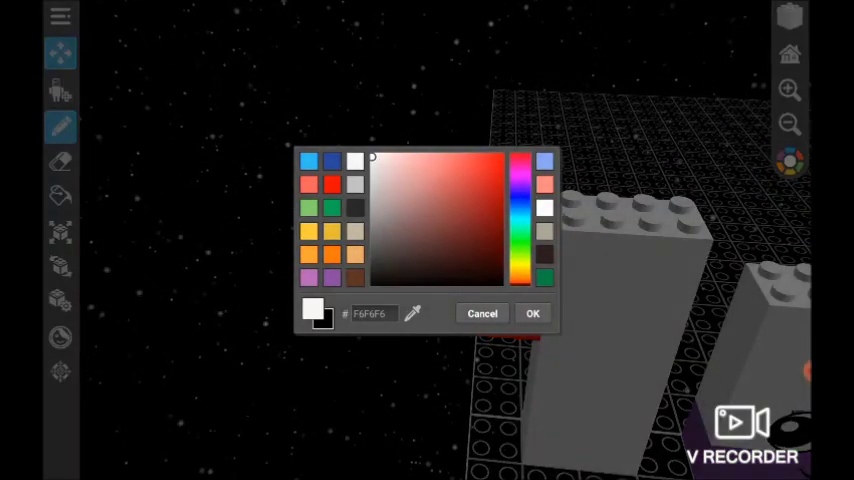
pyautogui.click(532, 312)
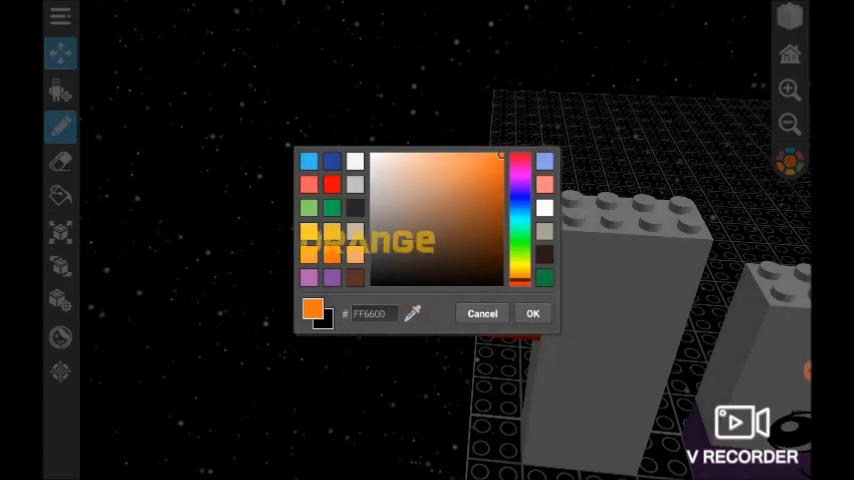
pyautogui.click(532, 312)
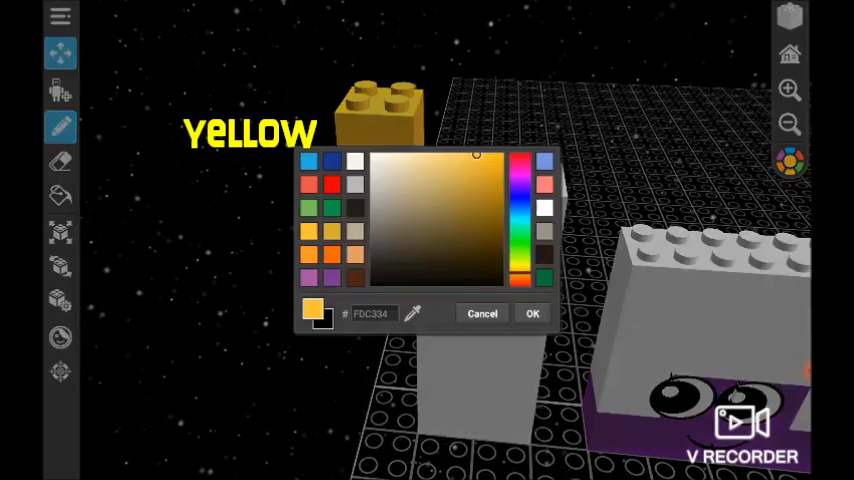
pyautogui.click(532, 312)
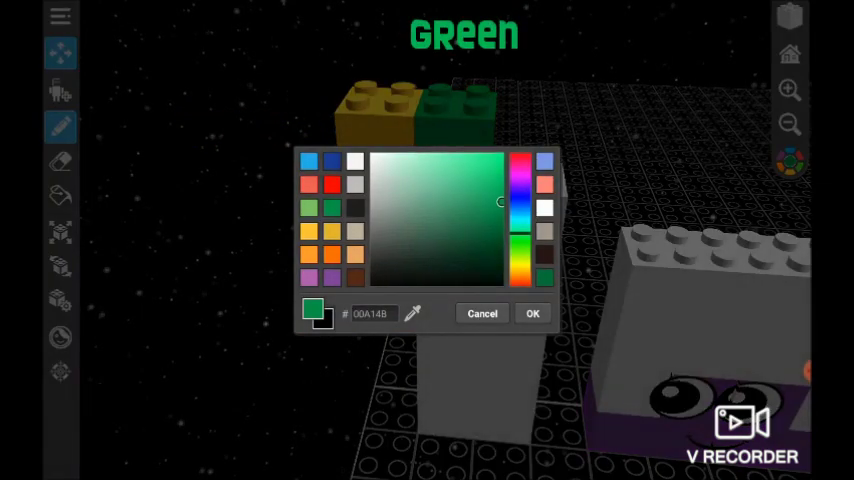
pyautogui.click(532, 312)
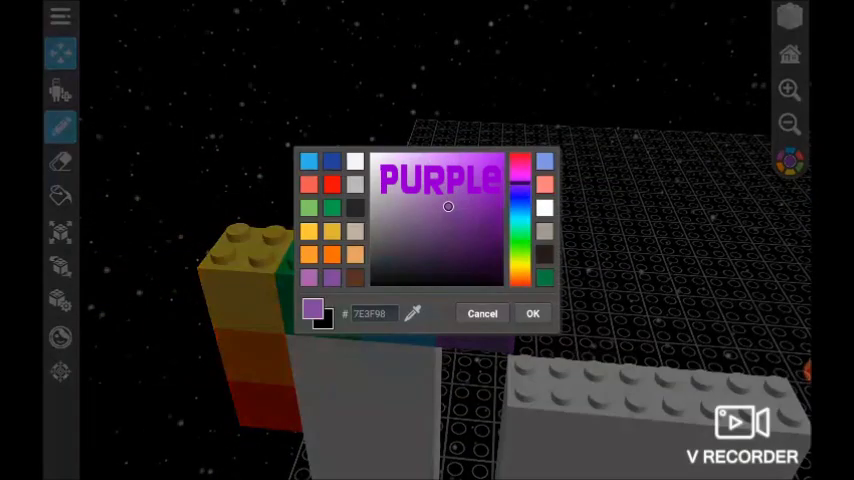
pyautogui.click(532, 312)
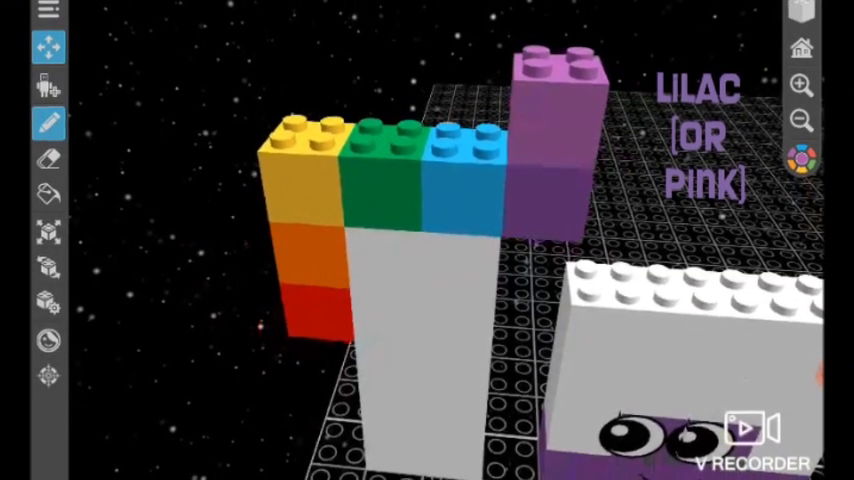
pyautogui.click(48, 158)
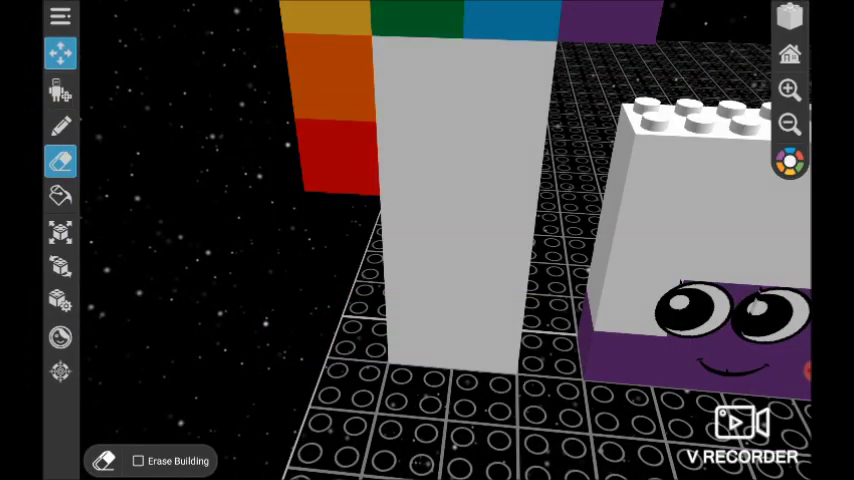
# - Clear a brick, return to placing and choose salmon pink for Numberblock 18's side
pyautogui.click(60, 336)
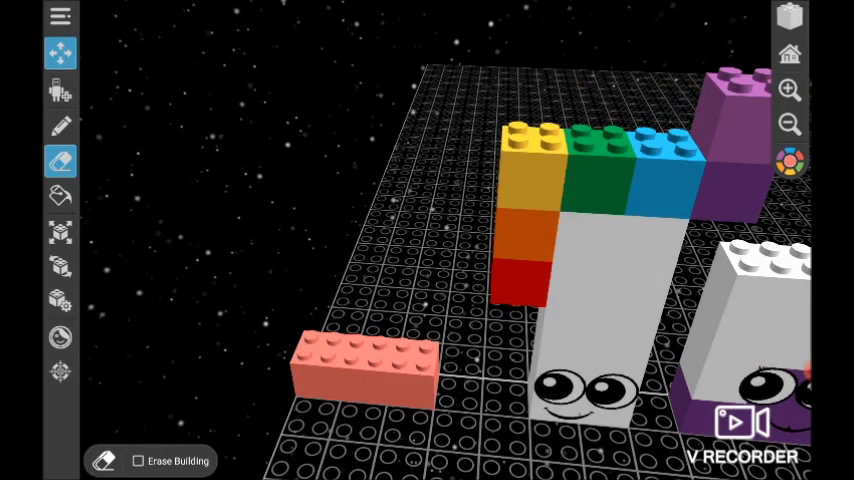
pyautogui.click(60, 128)
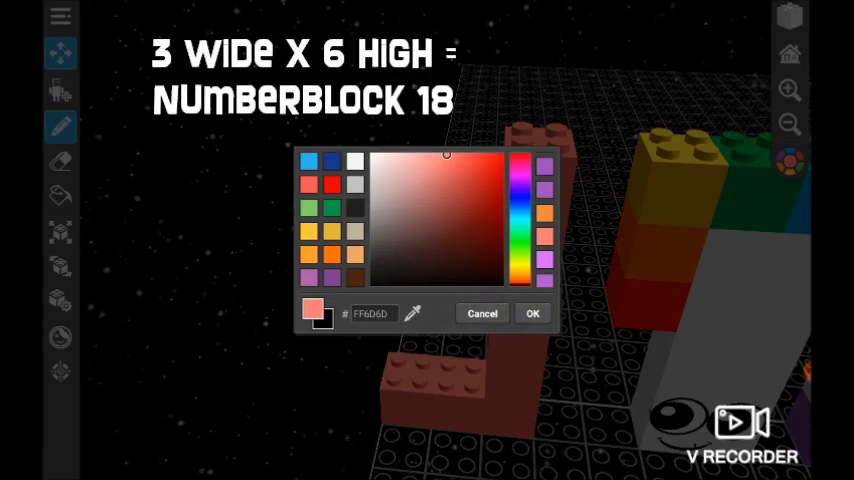
pyautogui.click(532, 312)
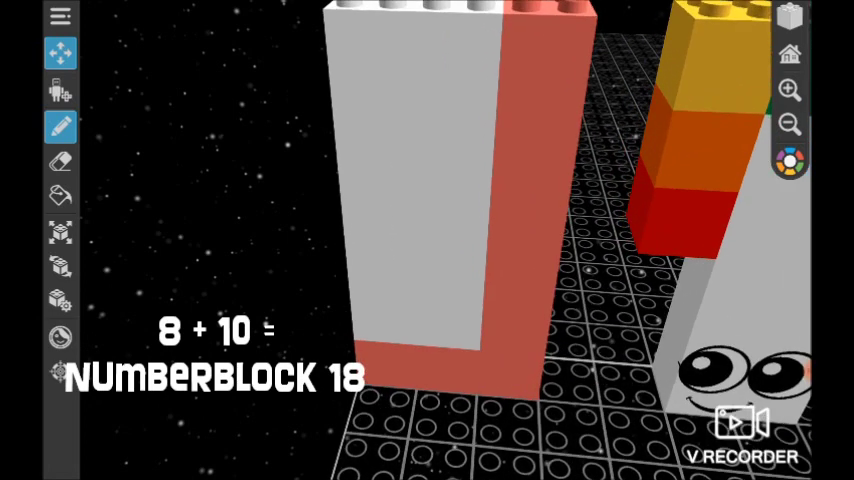
# - Confirm the eyes and the smile stickers on the white-and-salmon block
pyautogui.click(60, 160)
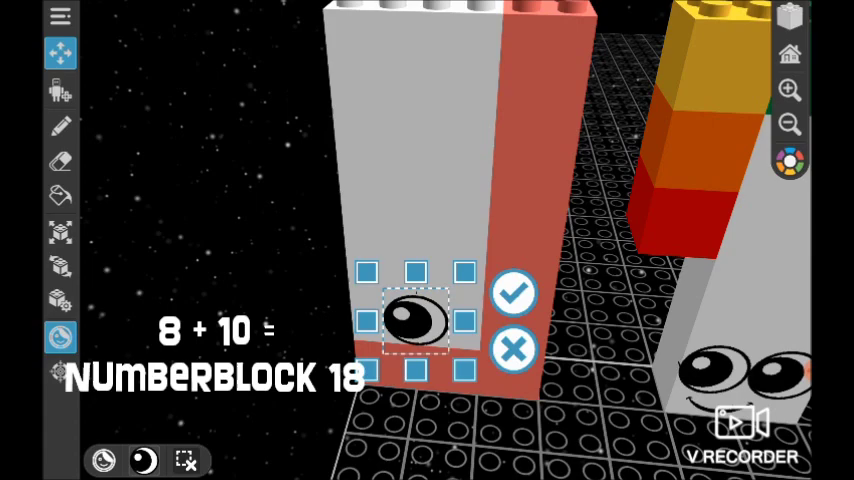
pyautogui.click(512, 294)
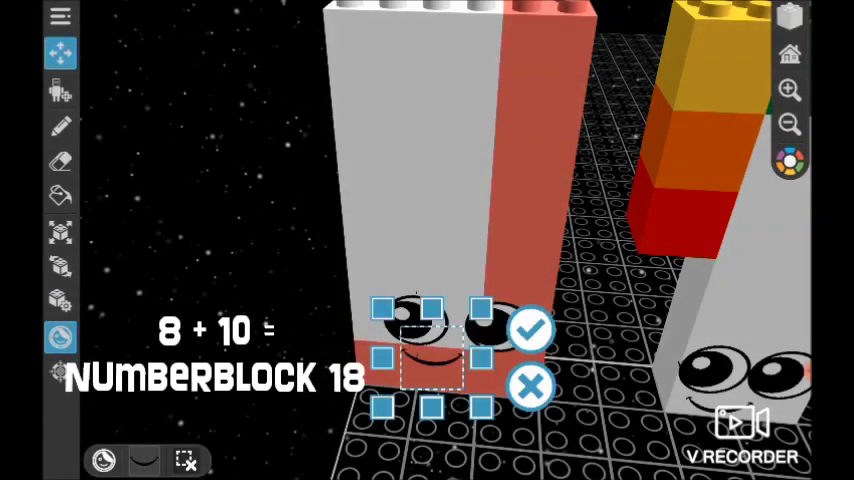
pyautogui.click(530, 330)
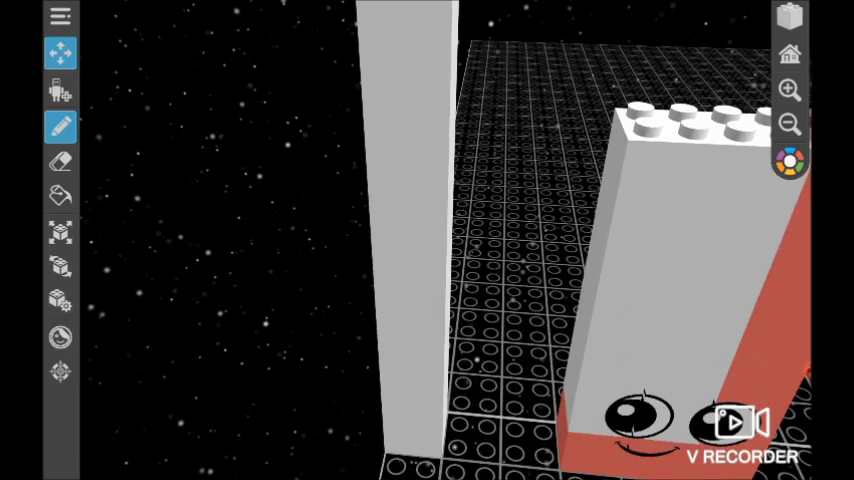
# - Choose white, tan and the third colour in turn for Numberblock 19's columns
pyautogui.click(788, 162)
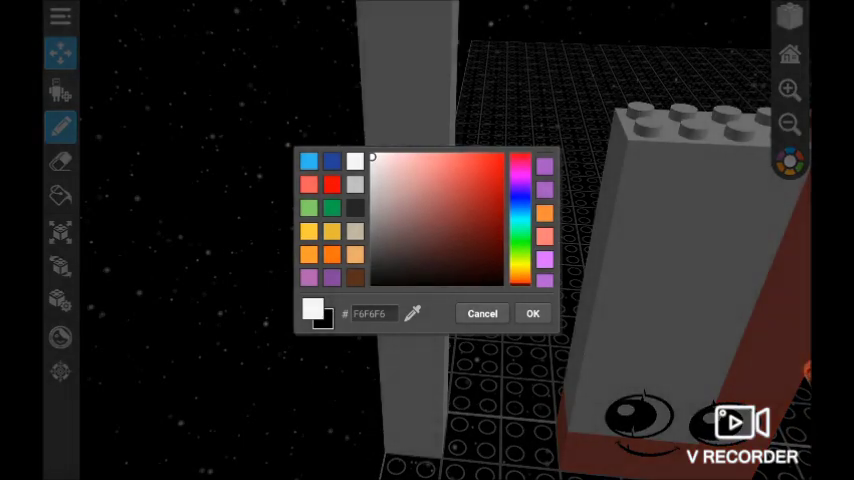
pyautogui.click(532, 312)
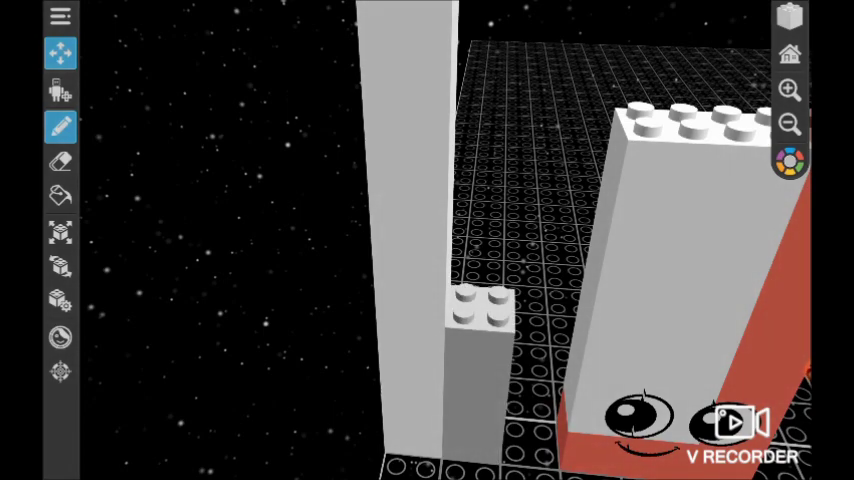
pyautogui.click(788, 160)
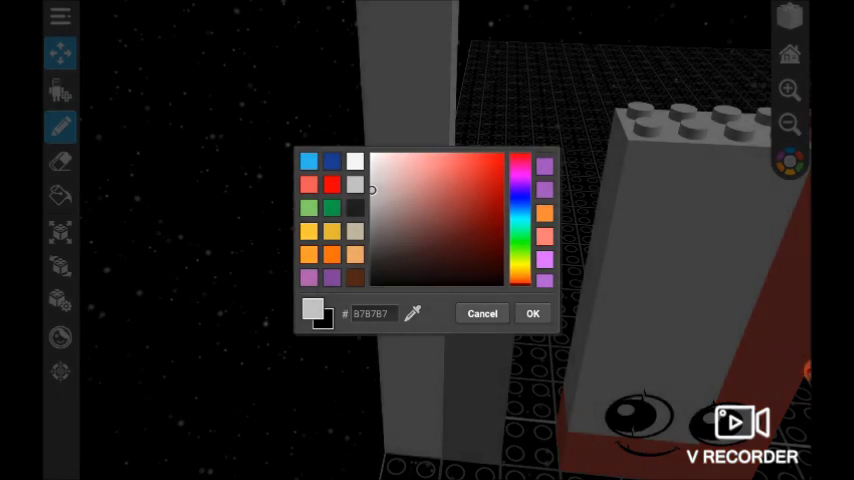
pyautogui.click(532, 312)
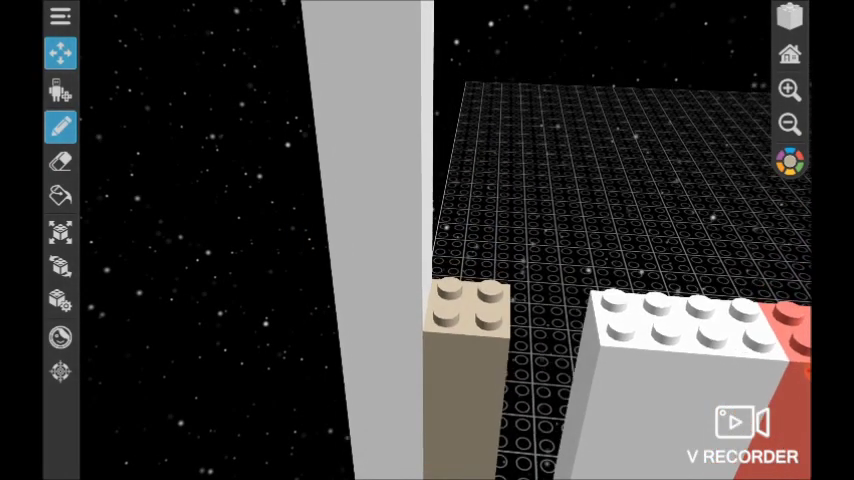
pyautogui.click(788, 164)
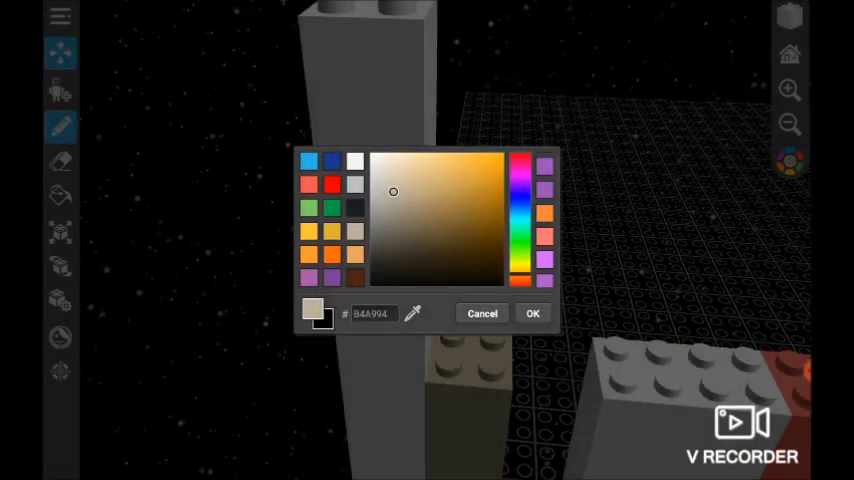
pyautogui.click(532, 312)
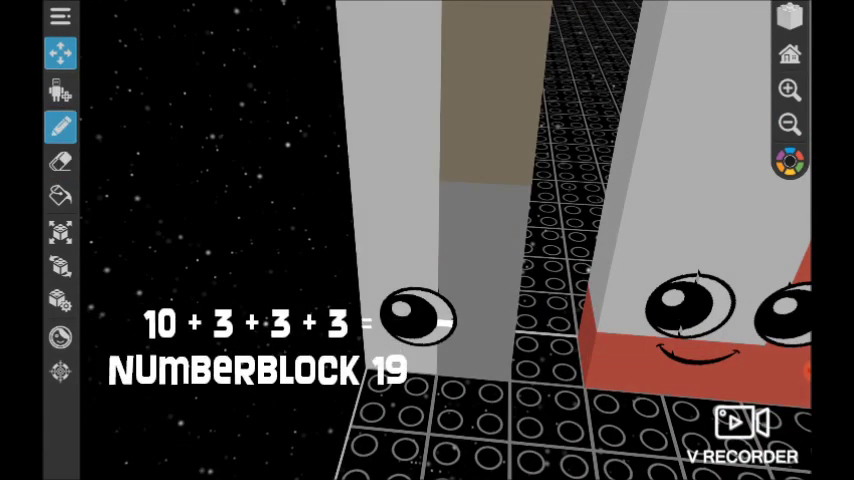
pyautogui.click(60, 336)
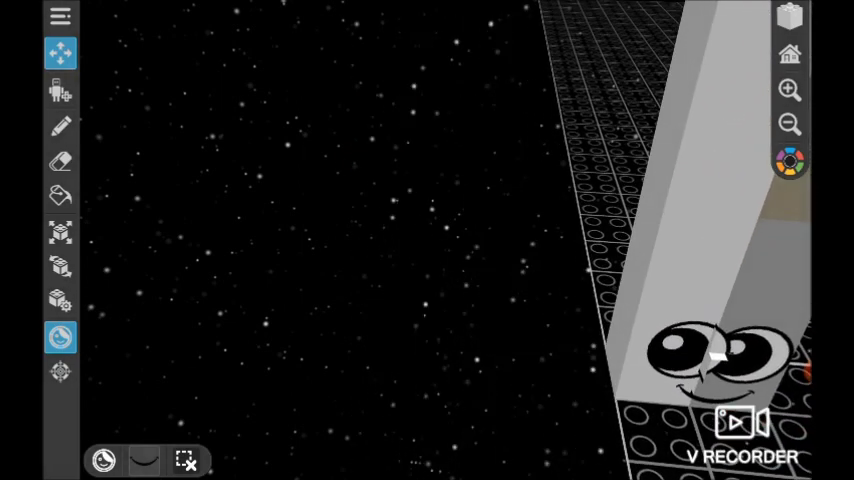
# - Place a small stepped stack of orange bricks on the baseplate beside the grey column
pyautogui.click(790, 162)
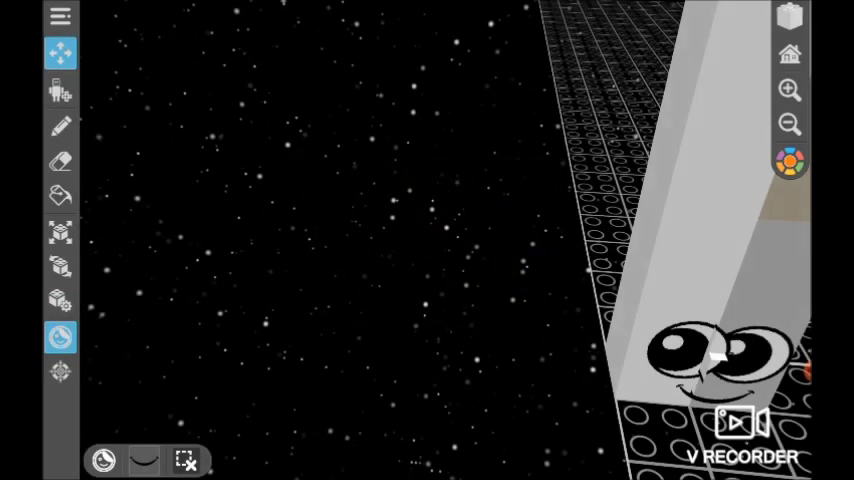
pyautogui.click(60, 128)
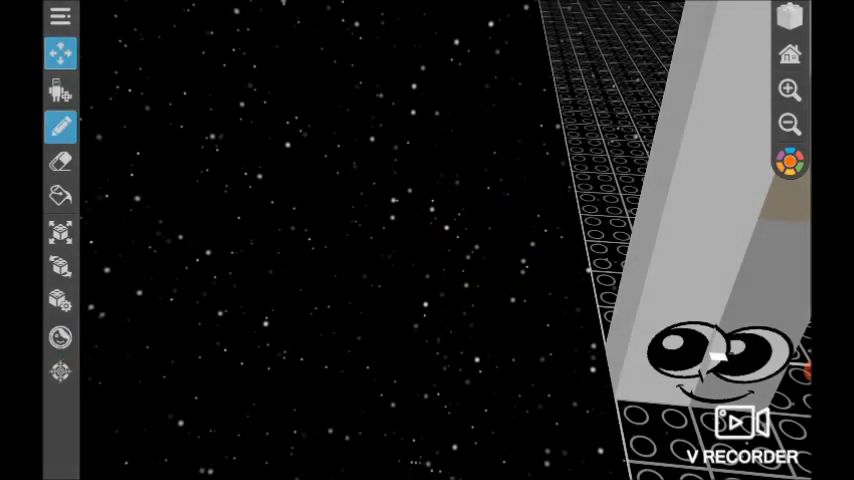
pyautogui.click(60, 160)
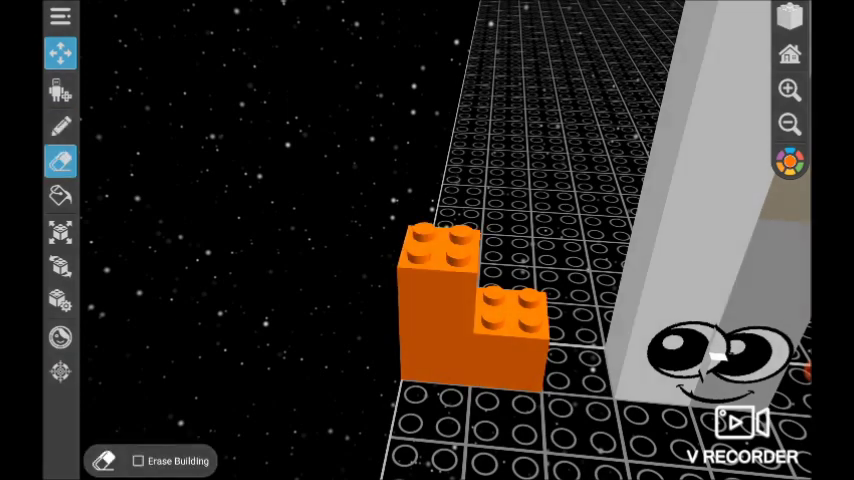
pyautogui.click(58, 128)
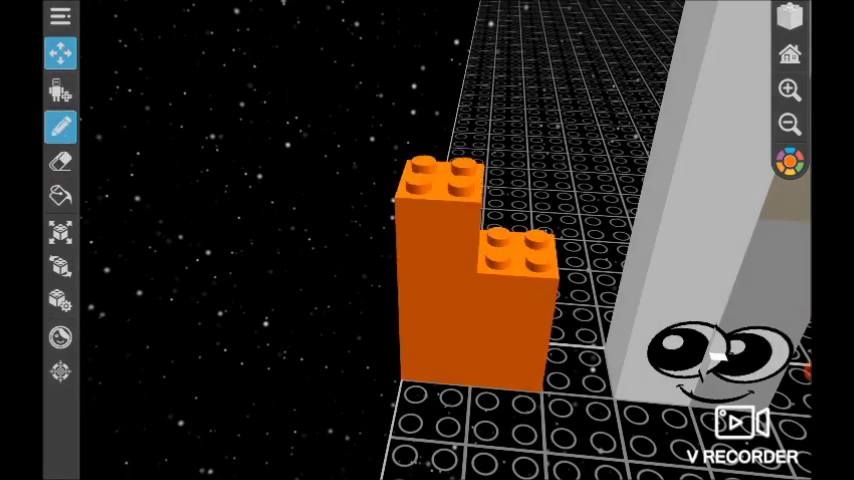